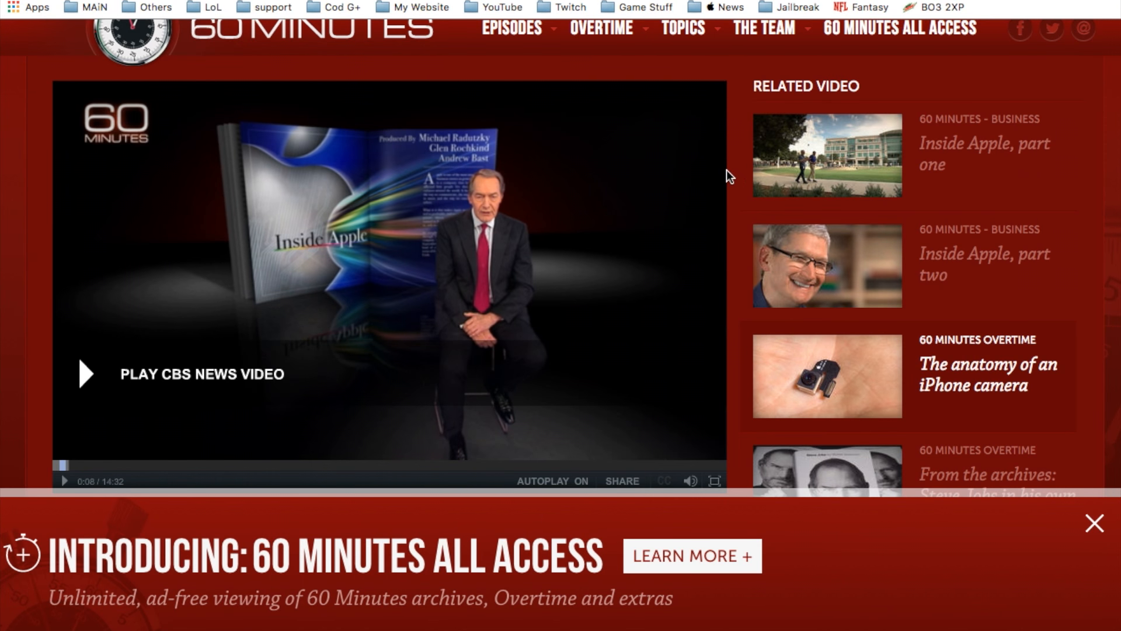
scroll(down, 3)
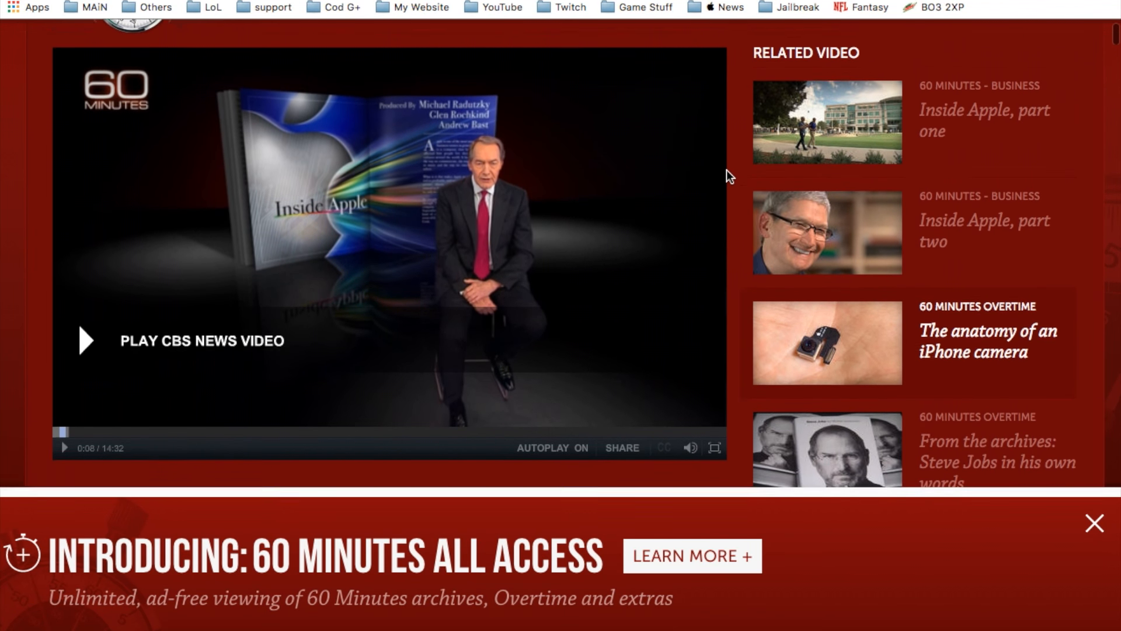
scroll(down, 3)
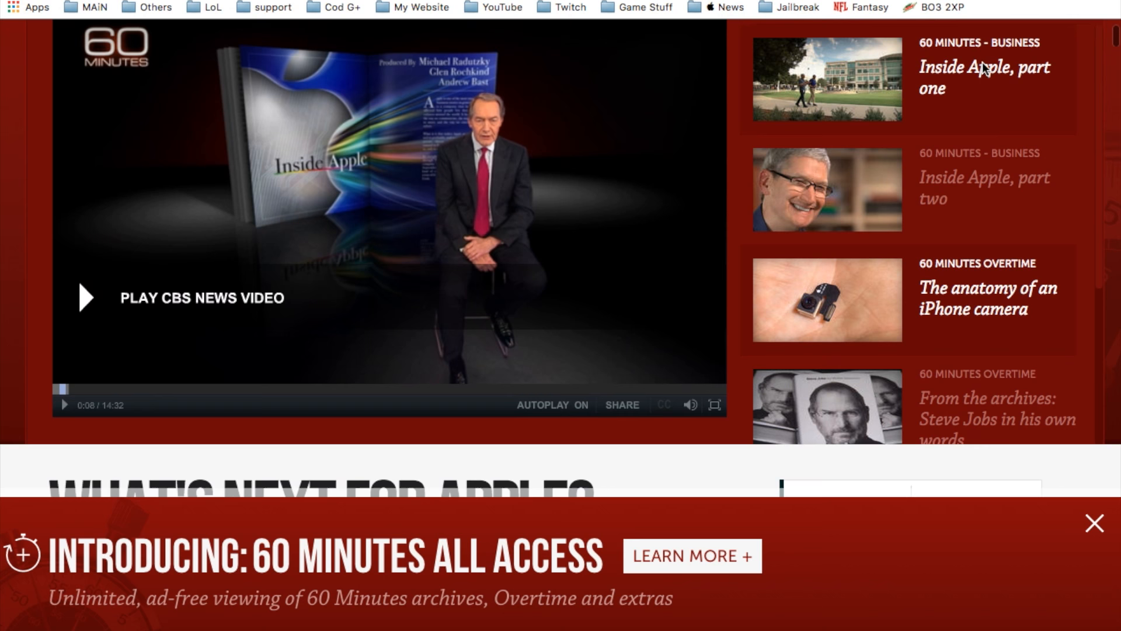
scroll(up, 3)
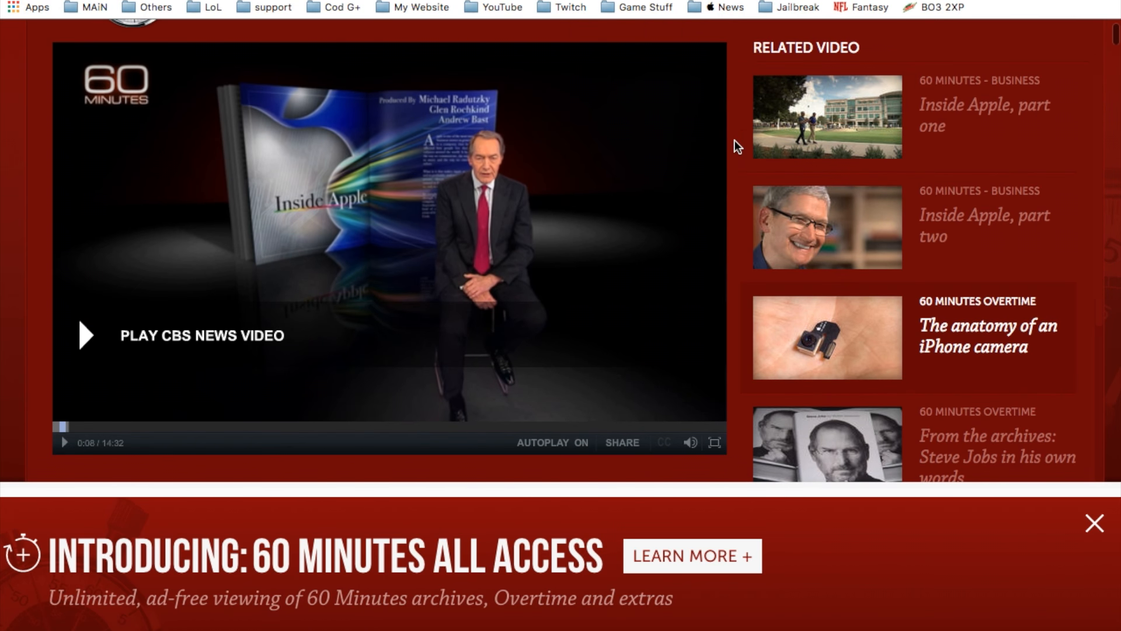
scroll(down, 3)
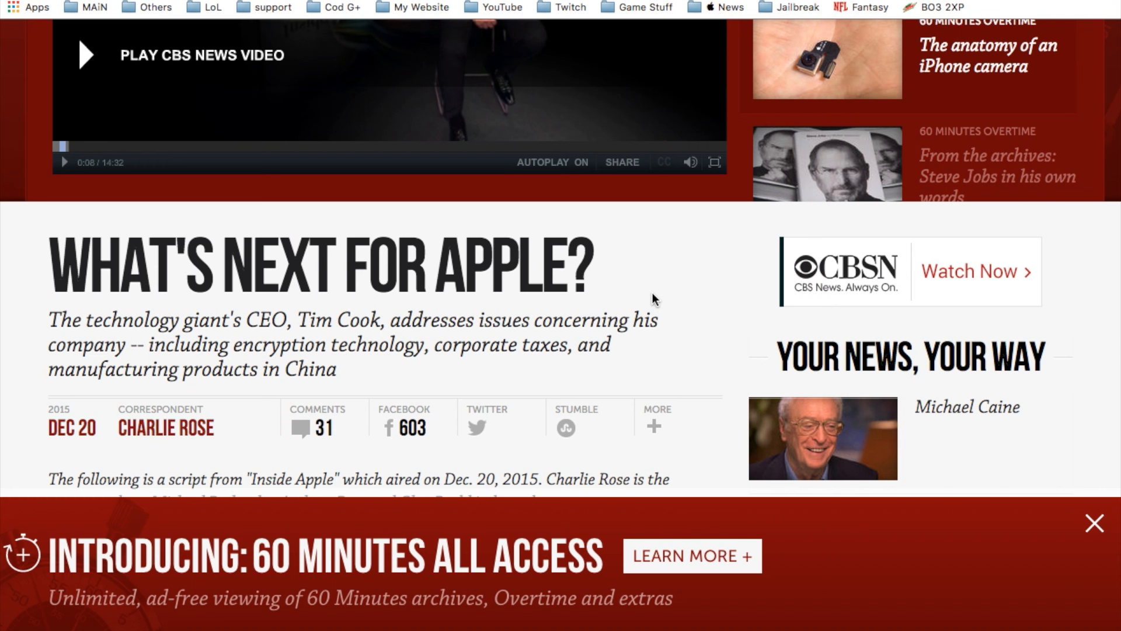
mouse_move(695, 277)
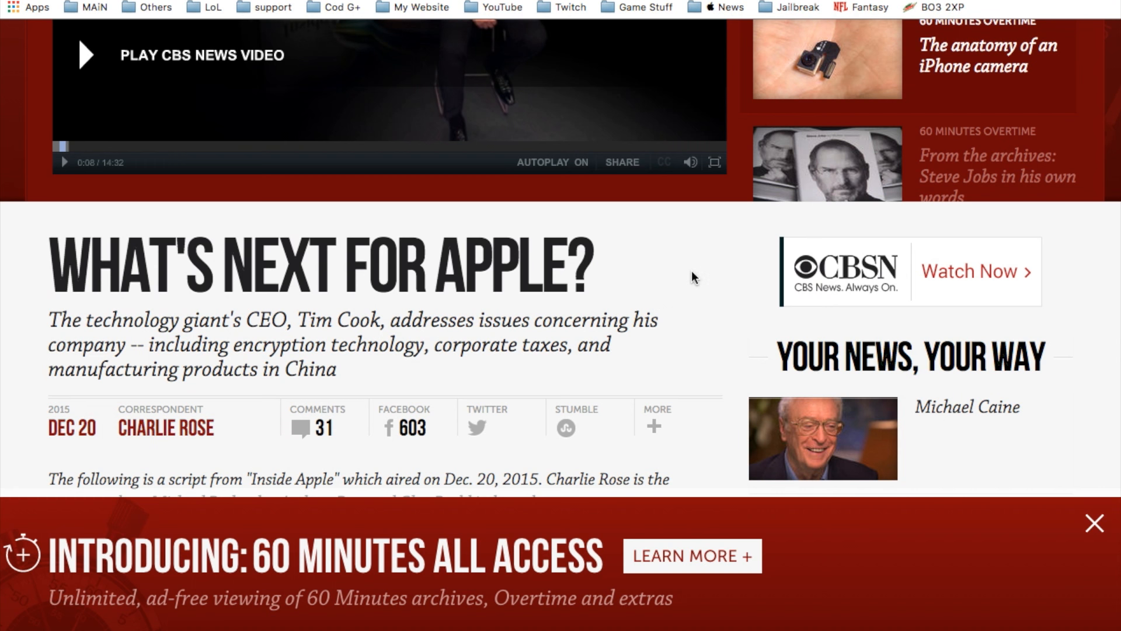
scroll(down, 3)
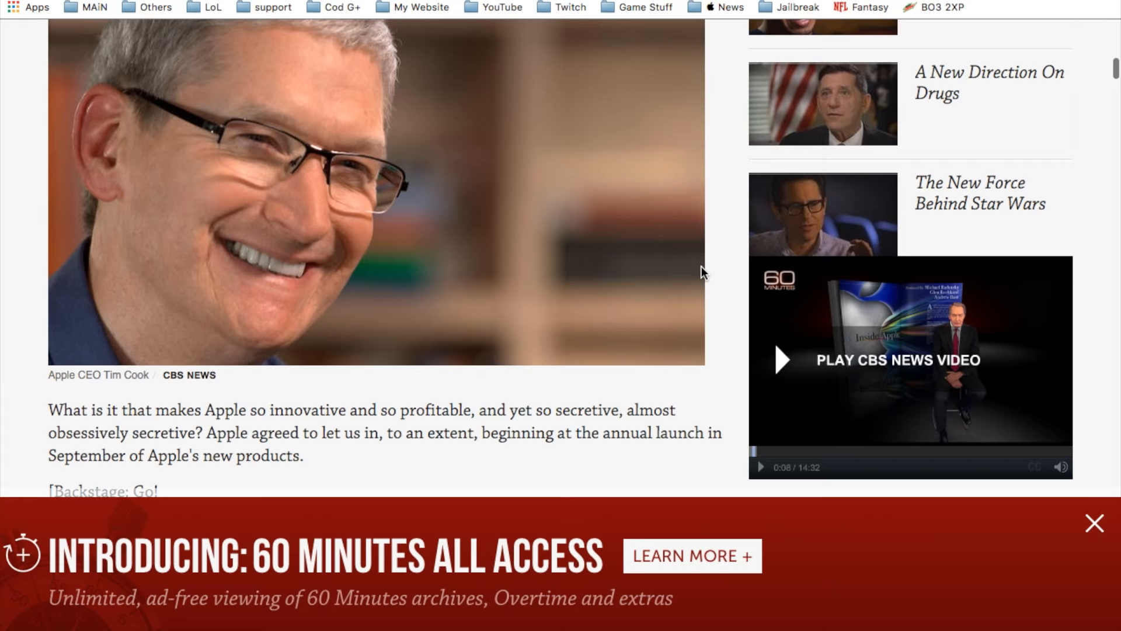
scroll(up, 3)
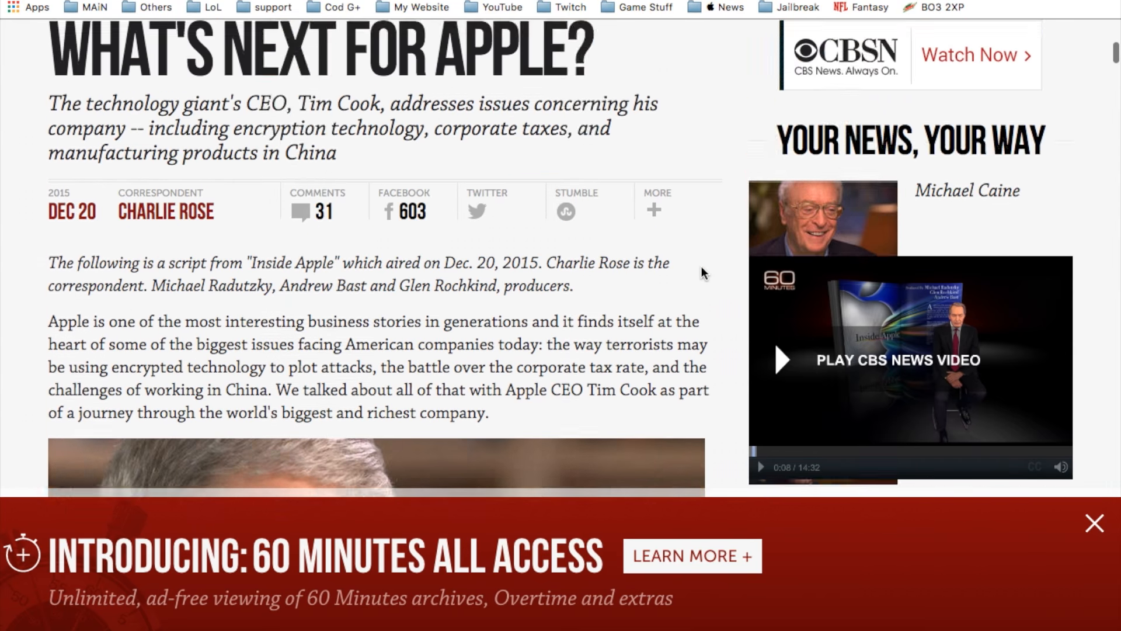
scroll(down, 3)
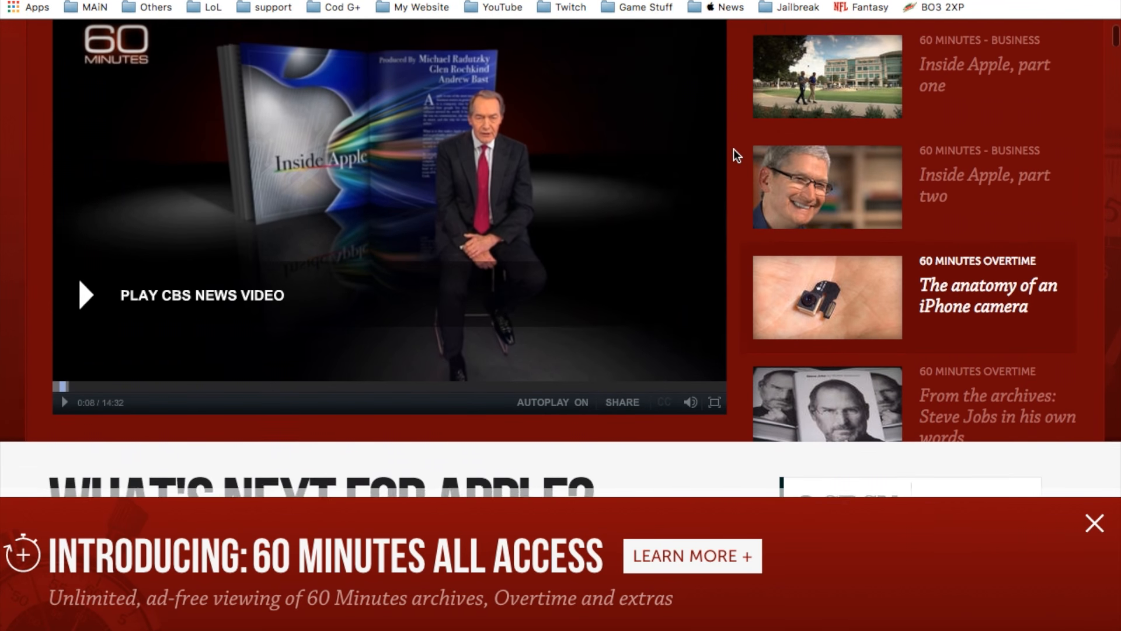
scroll(down, 3)
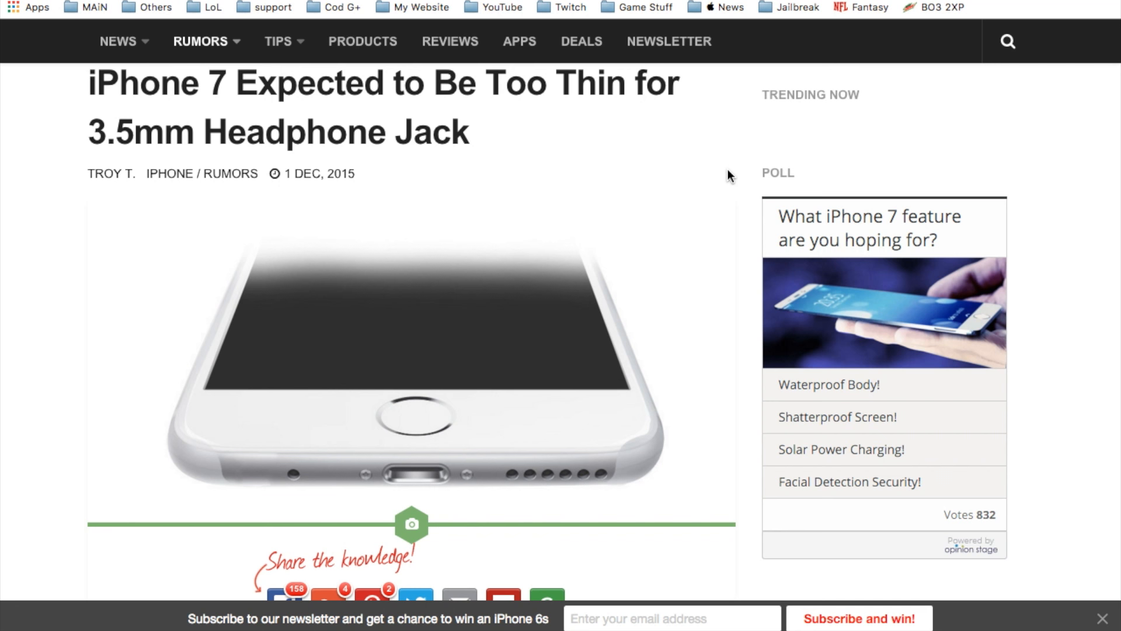
scroll(down, 3)
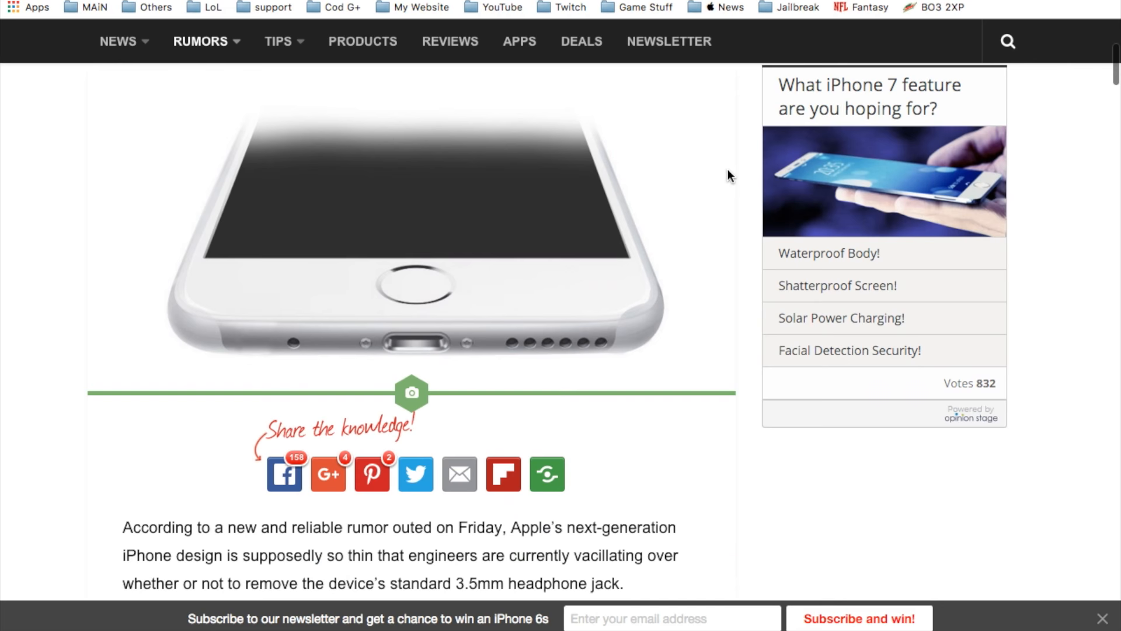
scroll(down, 3)
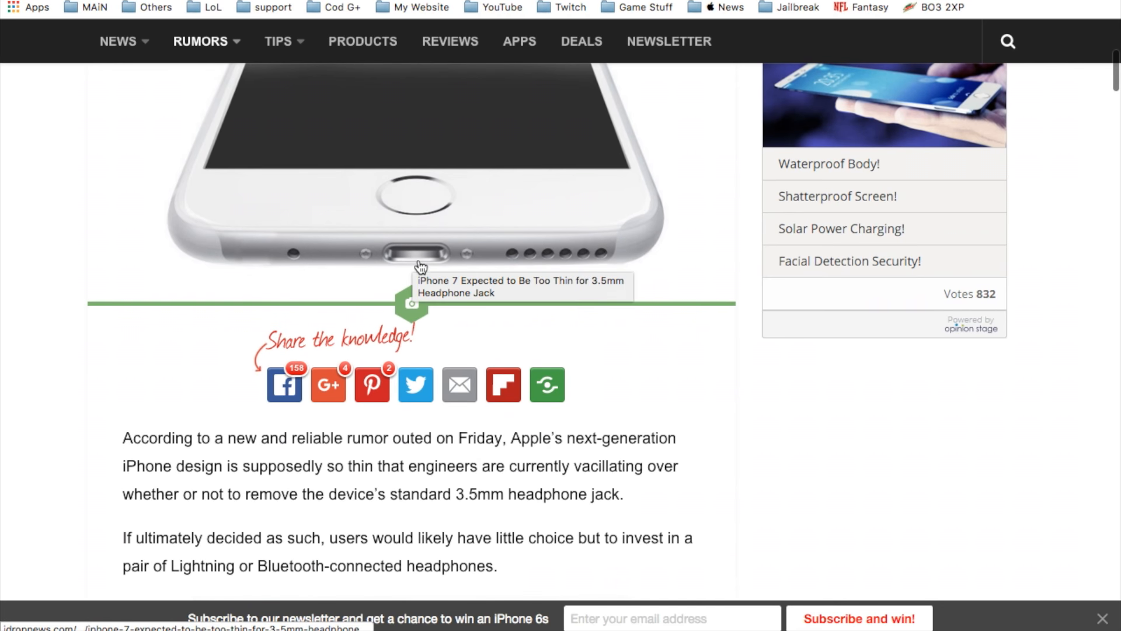
mouse_move(692, 271)
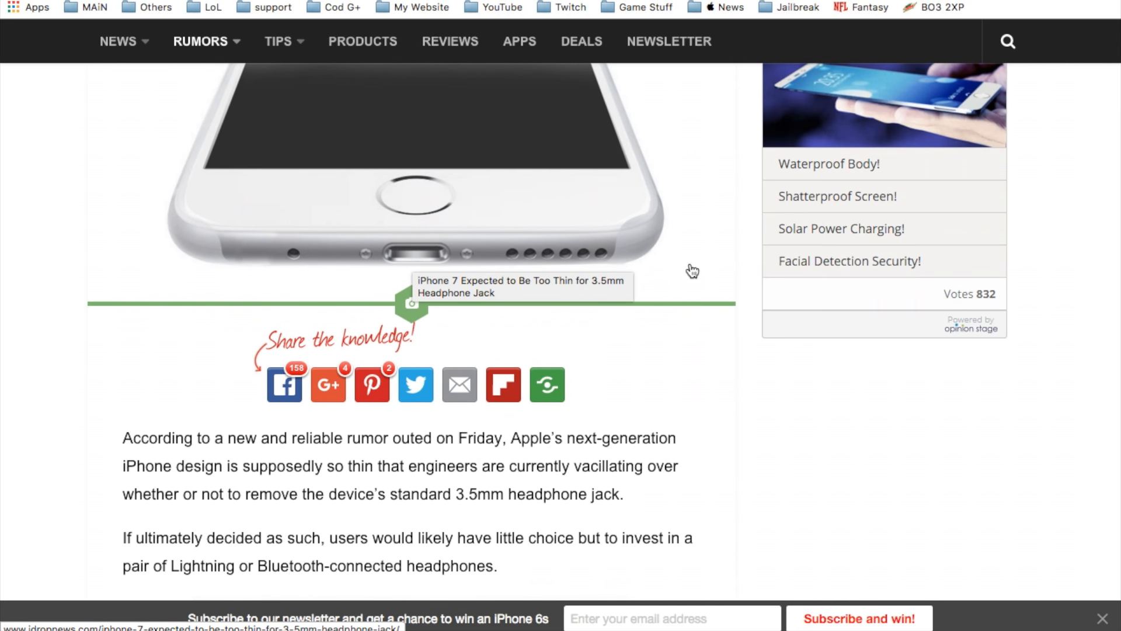
mouse_move(742, 302)
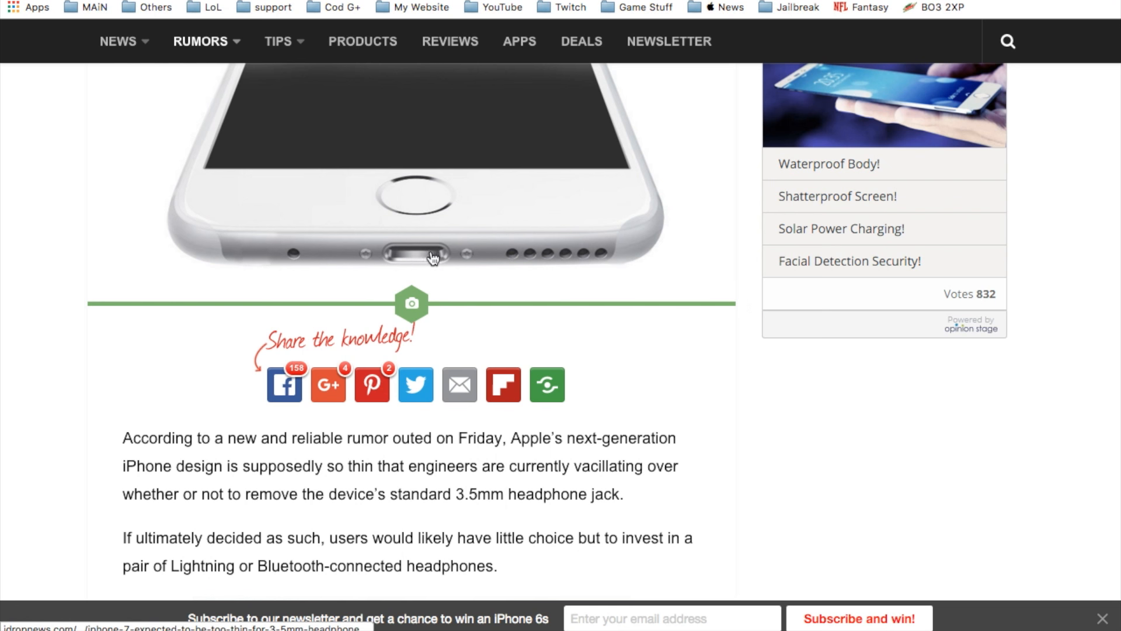
scroll(down, 3)
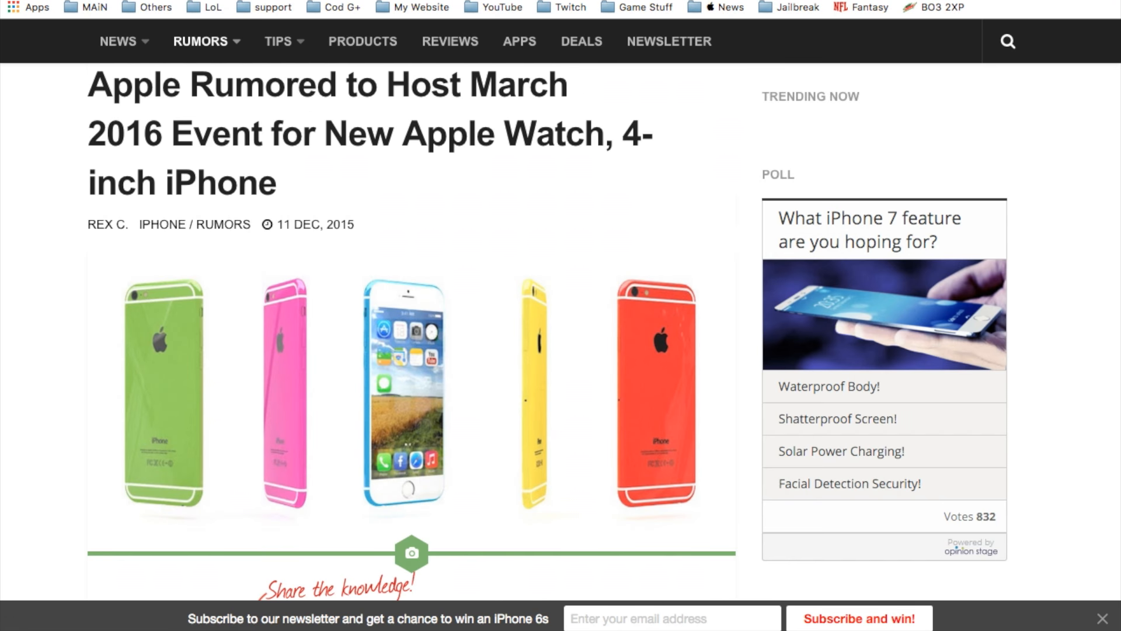
mouse_move(734, 216)
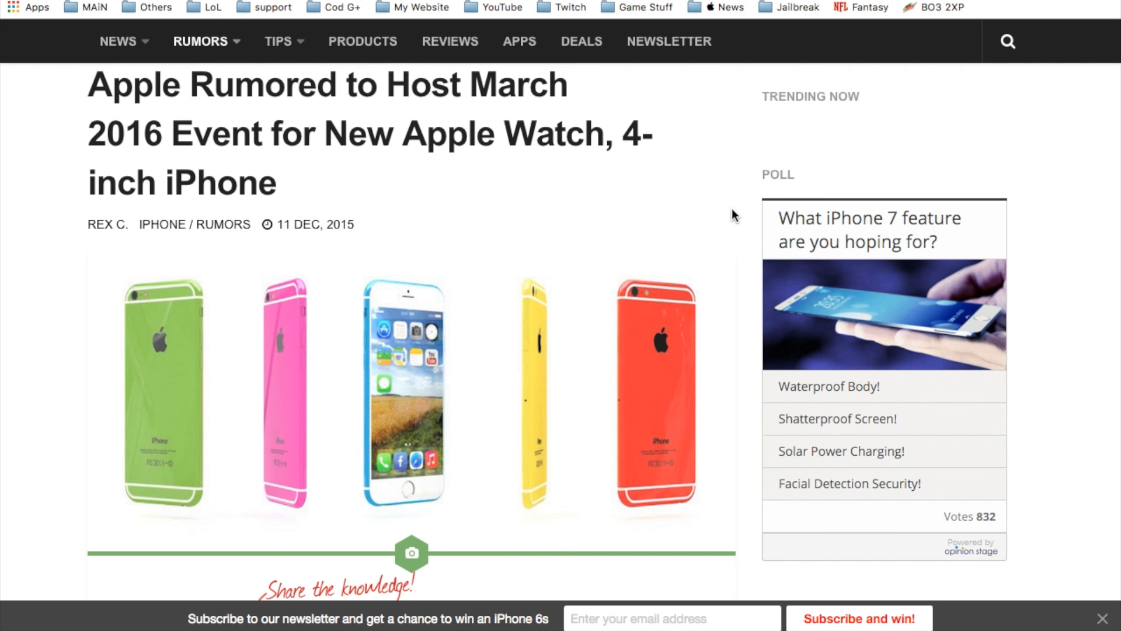
scroll(down, 3)
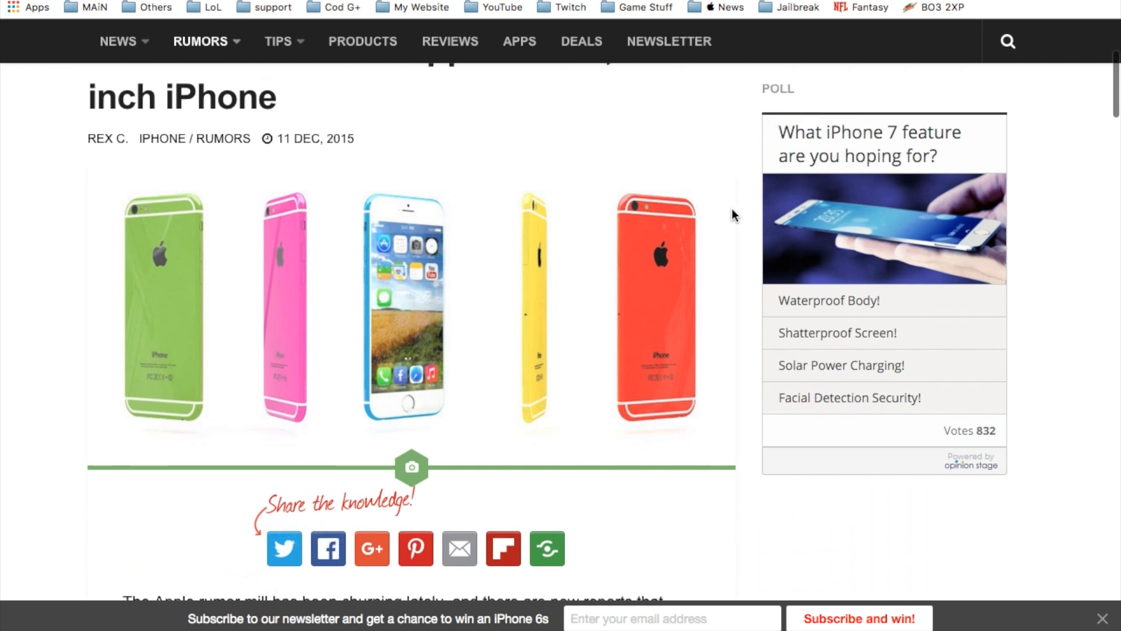
scroll(down, 3)
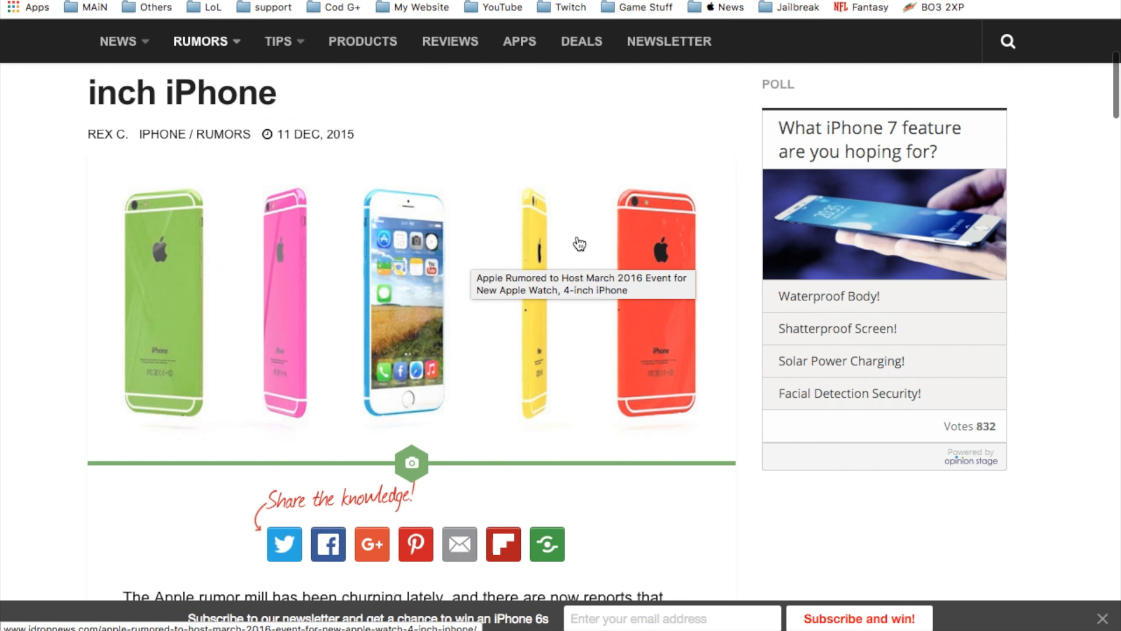
mouse_move(385, 288)
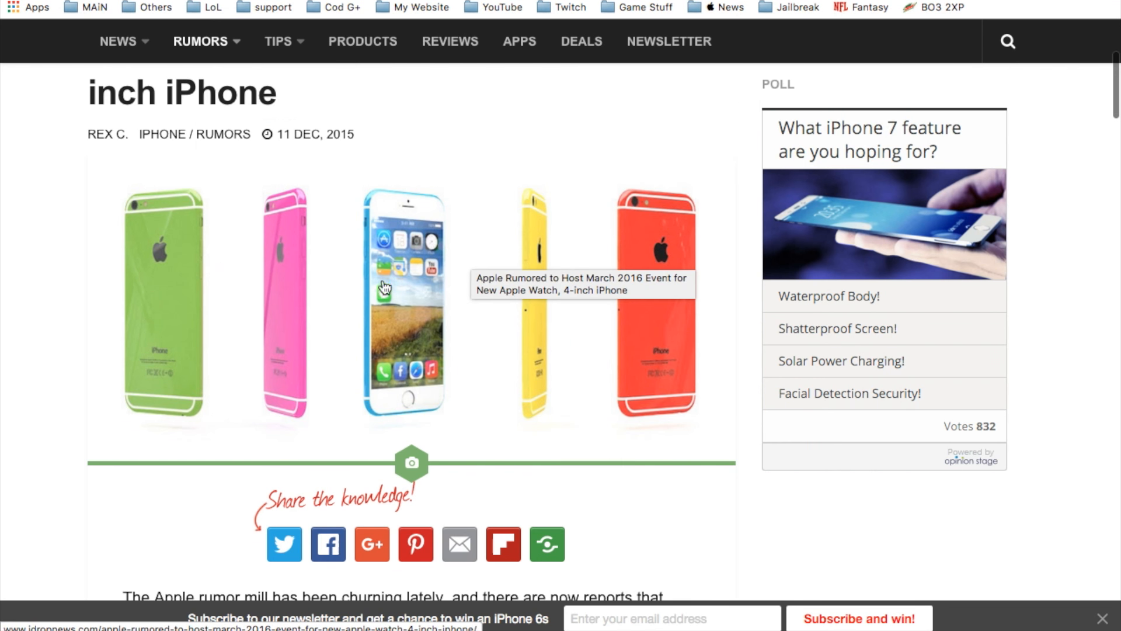
mouse_move(429, 299)
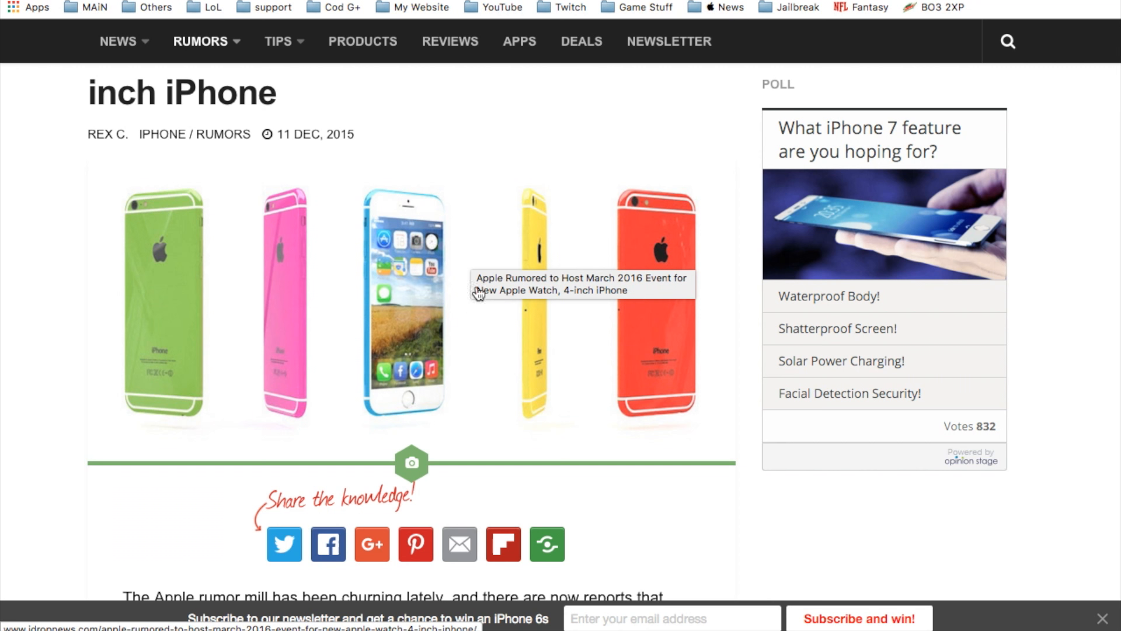
mouse_move(652, 359)
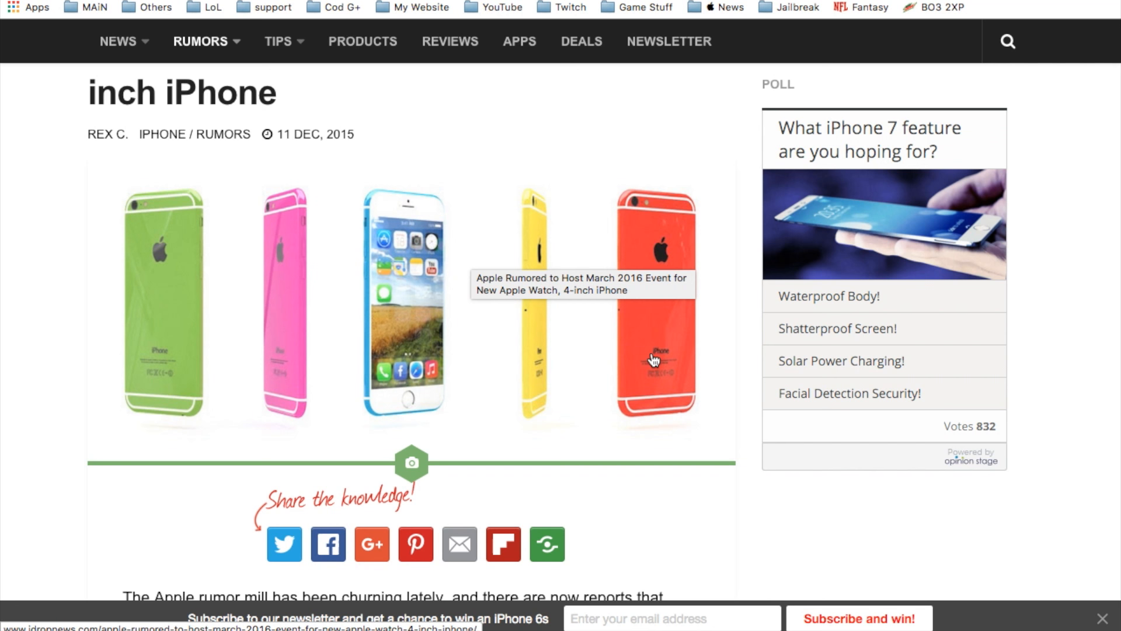
mouse_move(558, 290)
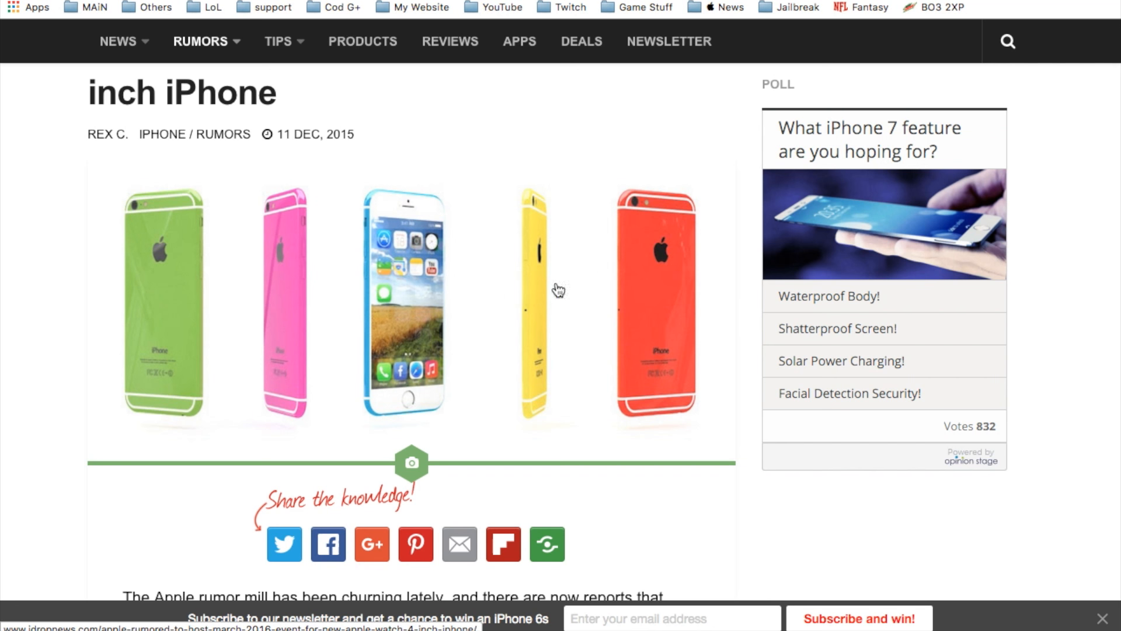
scroll(down, 3)
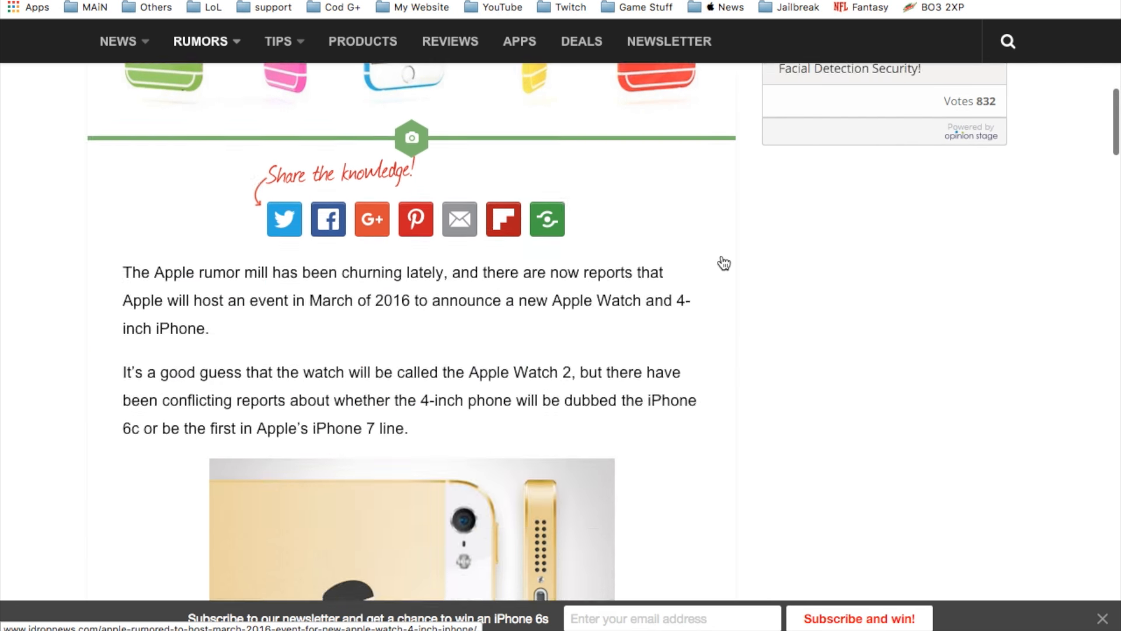
scroll(down, 3)
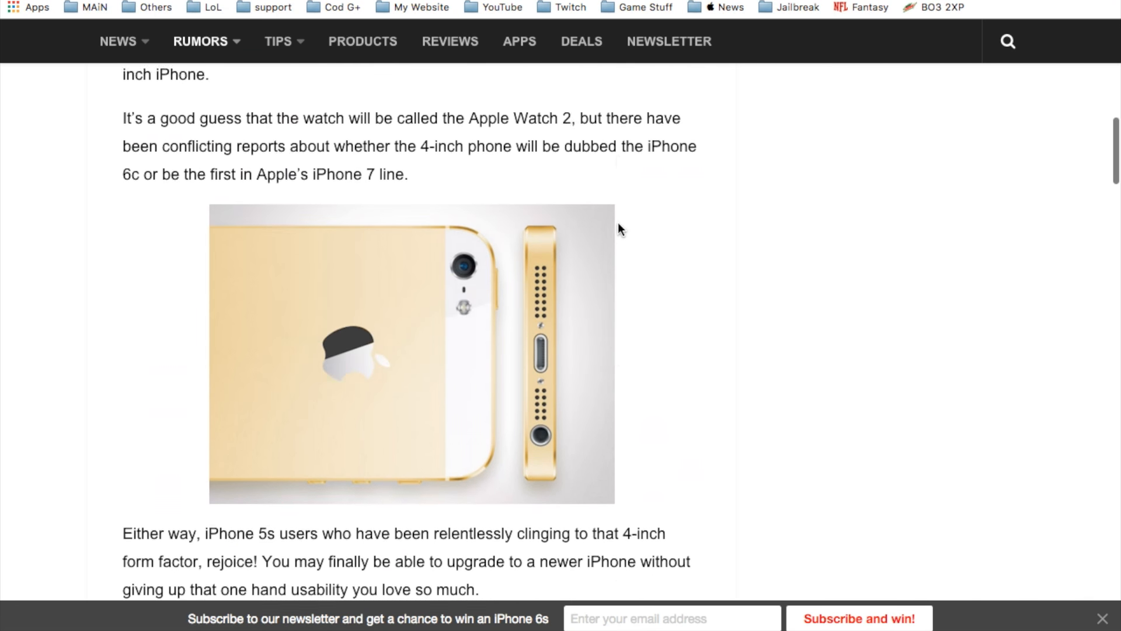
scroll(up, 3)
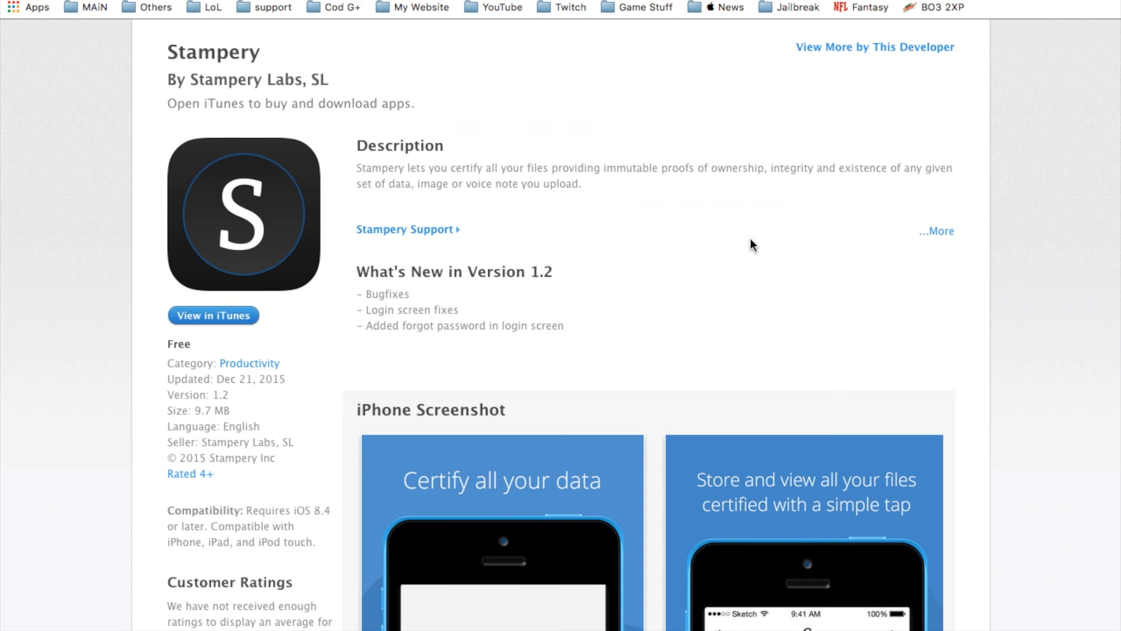
scroll(down, 3)
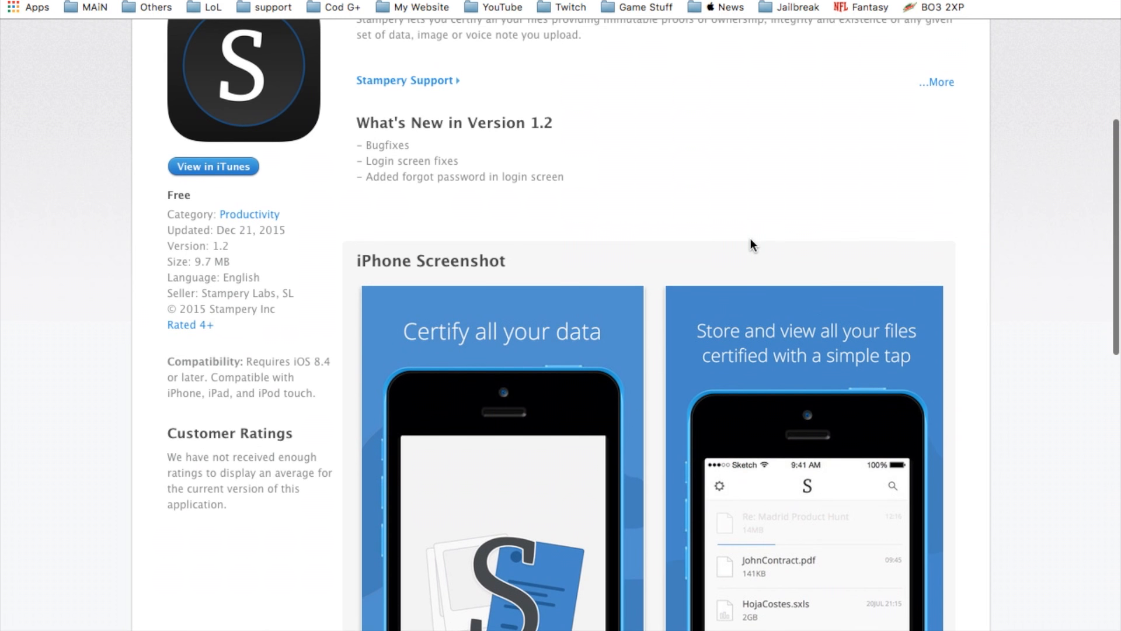
scroll(down, 3)
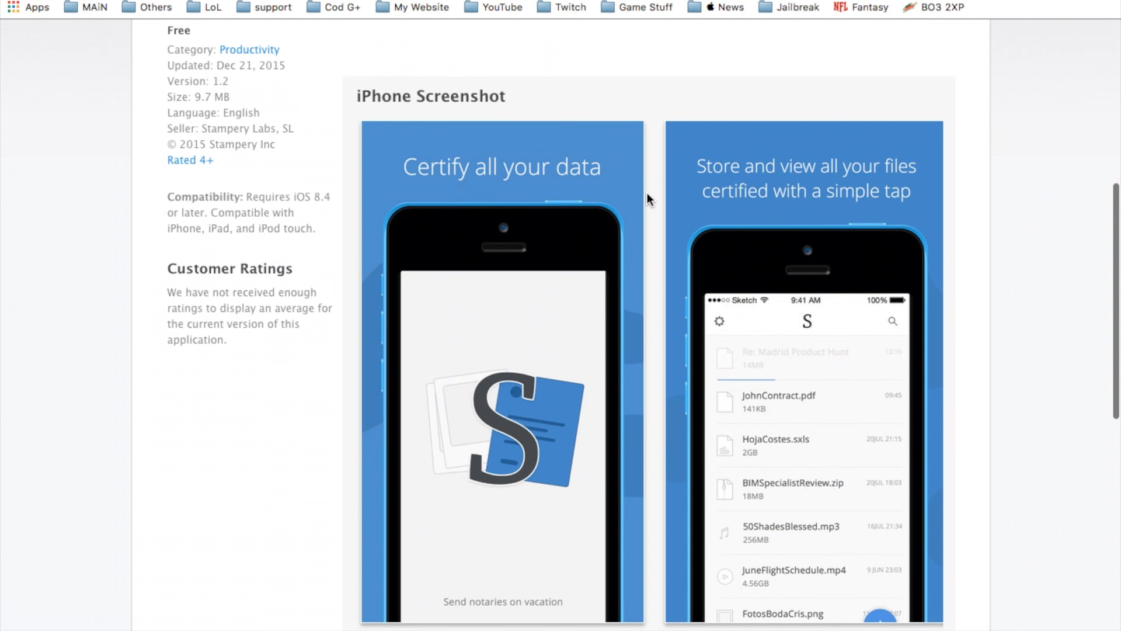
scroll(down, 3)
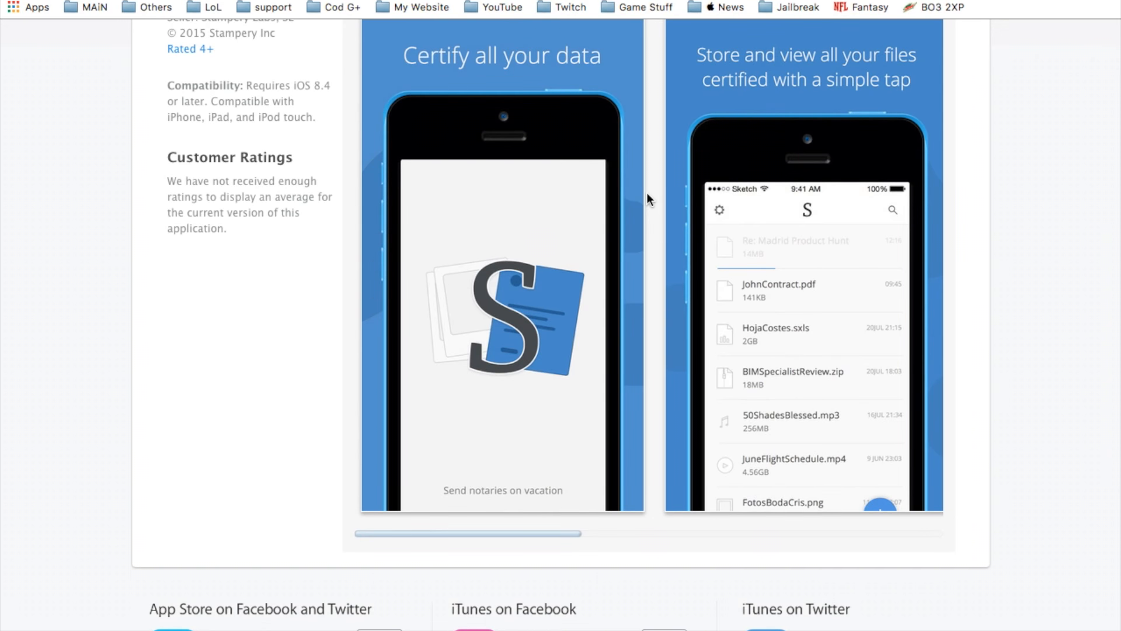
scroll(up, 3)
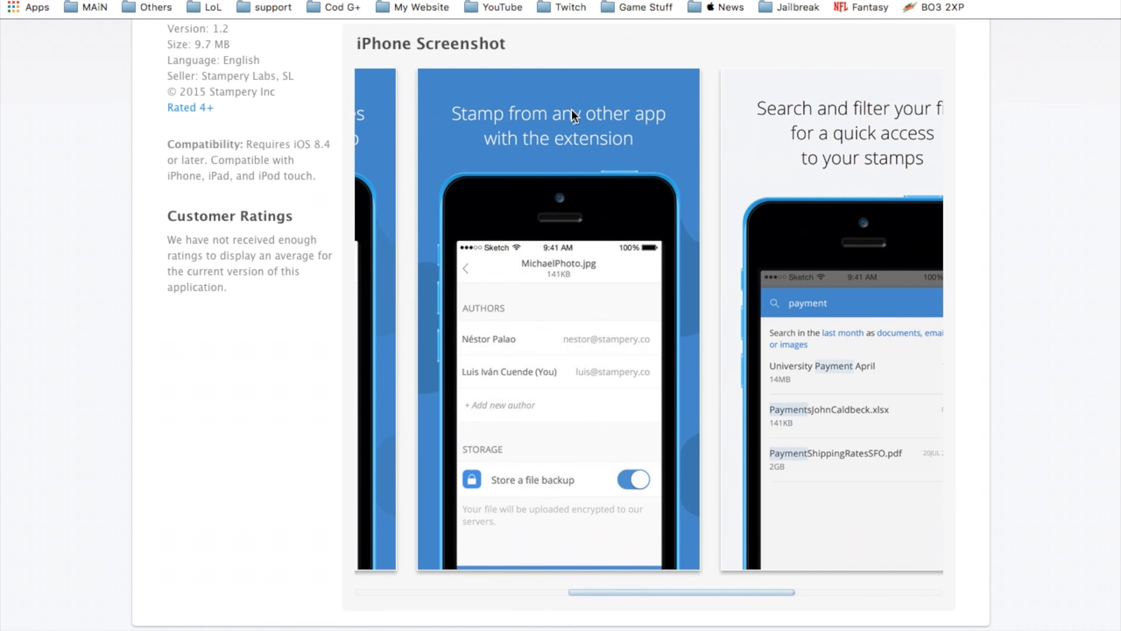
scroll(down, 3)
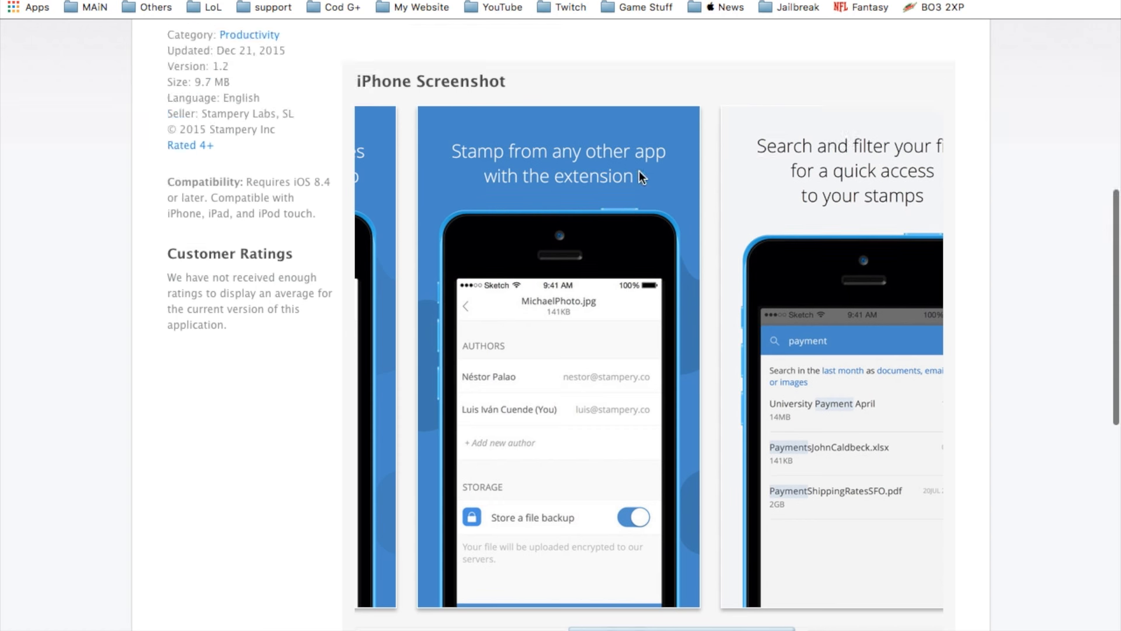
scroll(up, 3)
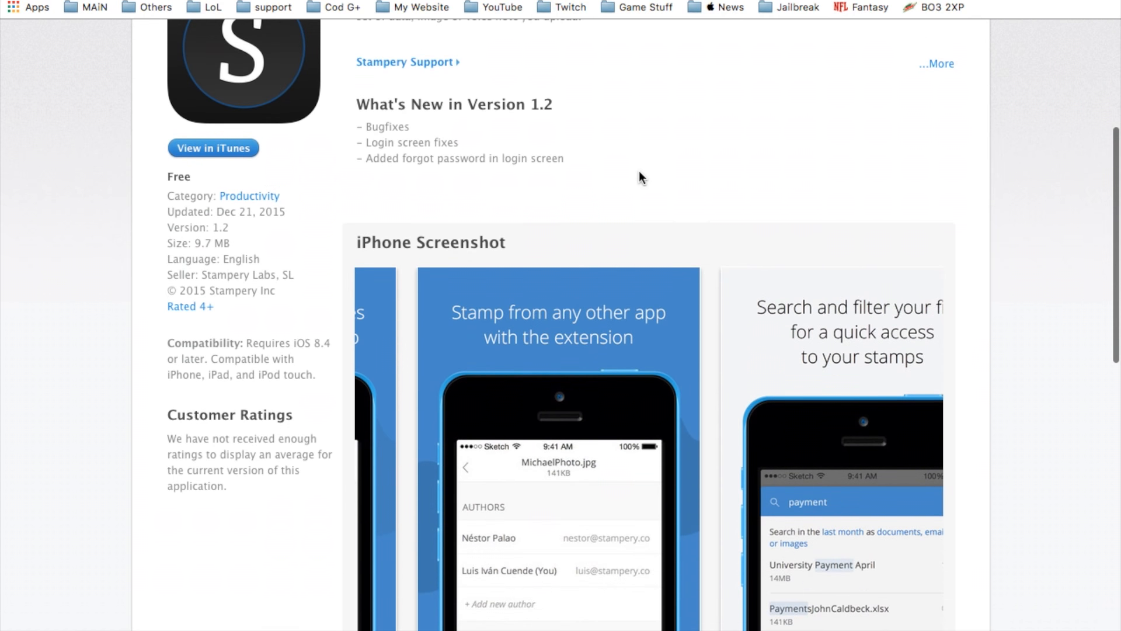
scroll(down, 3)
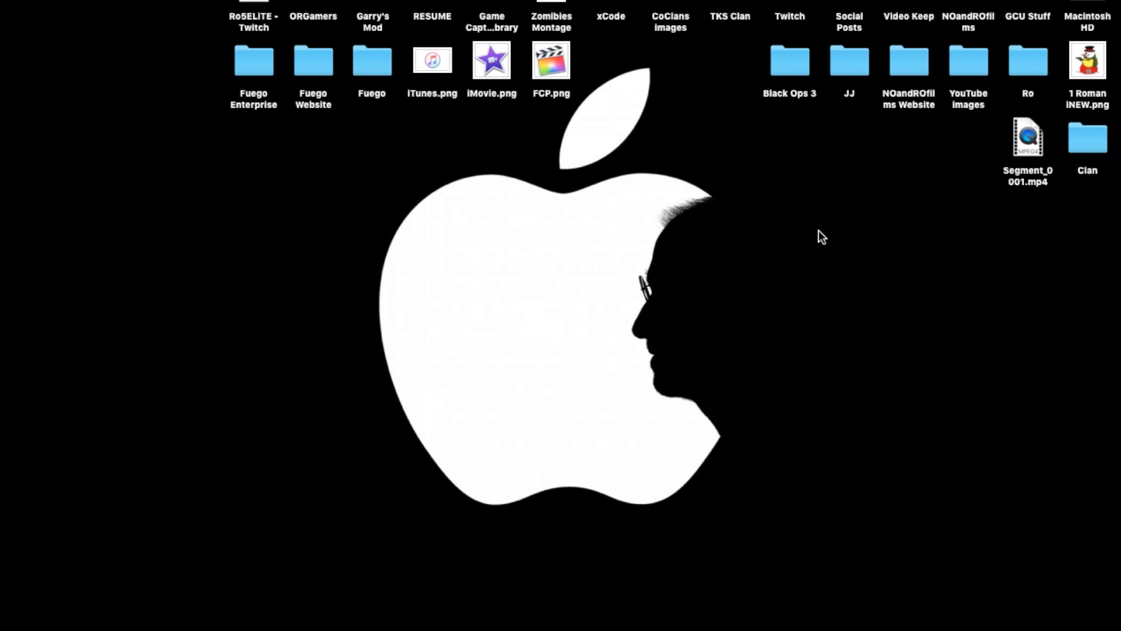
mouse_move(774, 247)
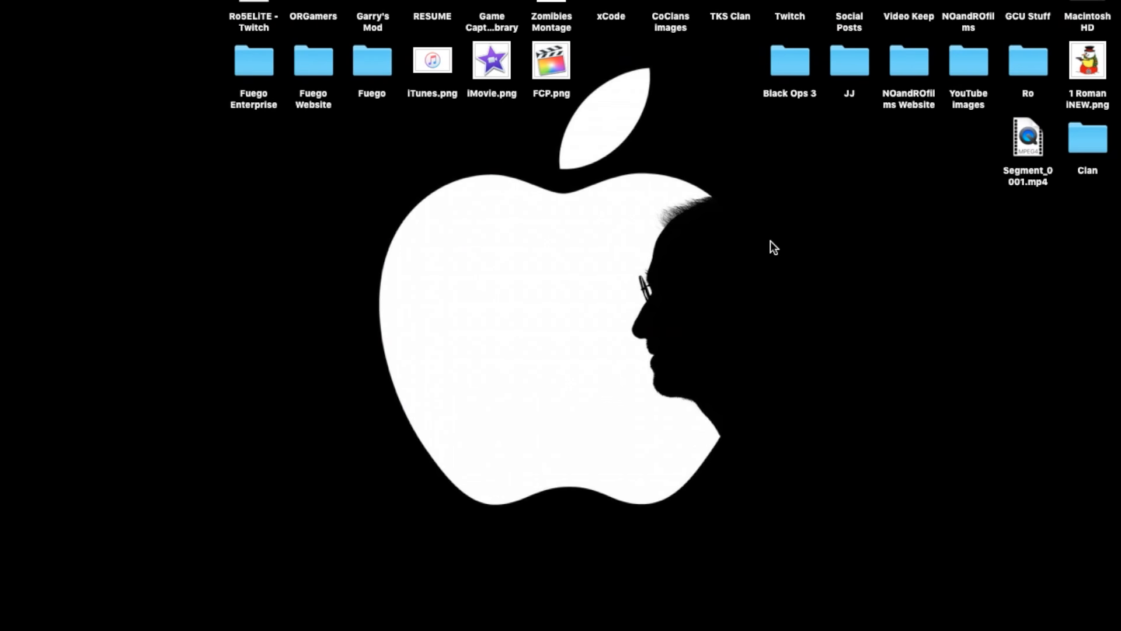